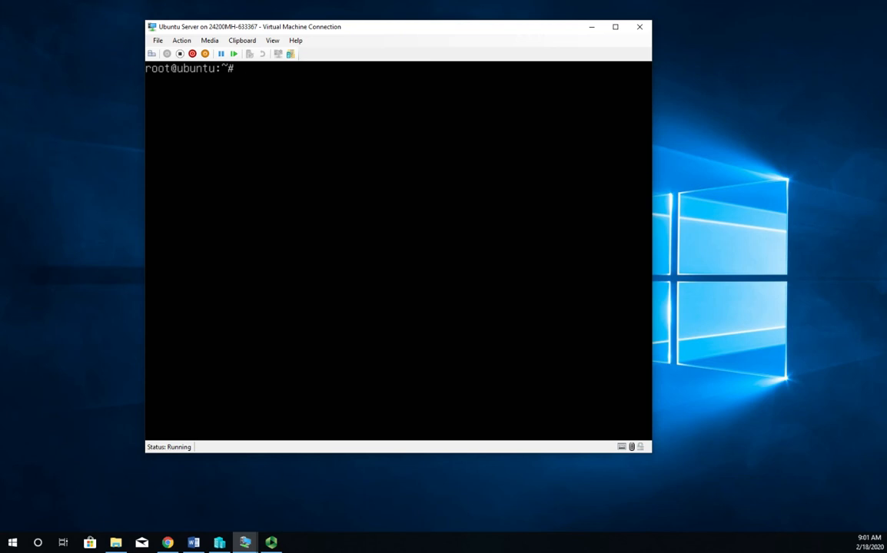
Check which ports Apache listens on with netstat -tulpn | grep apache
text(net)
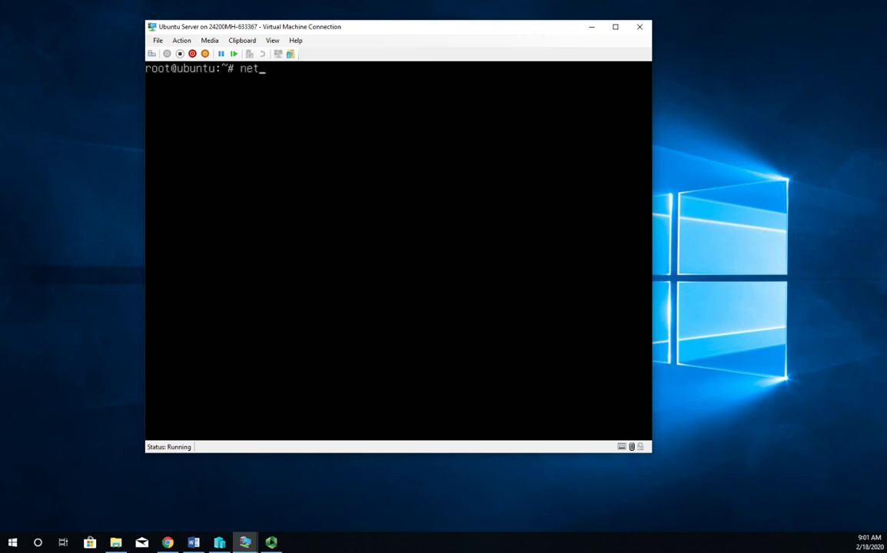
text(stat -)
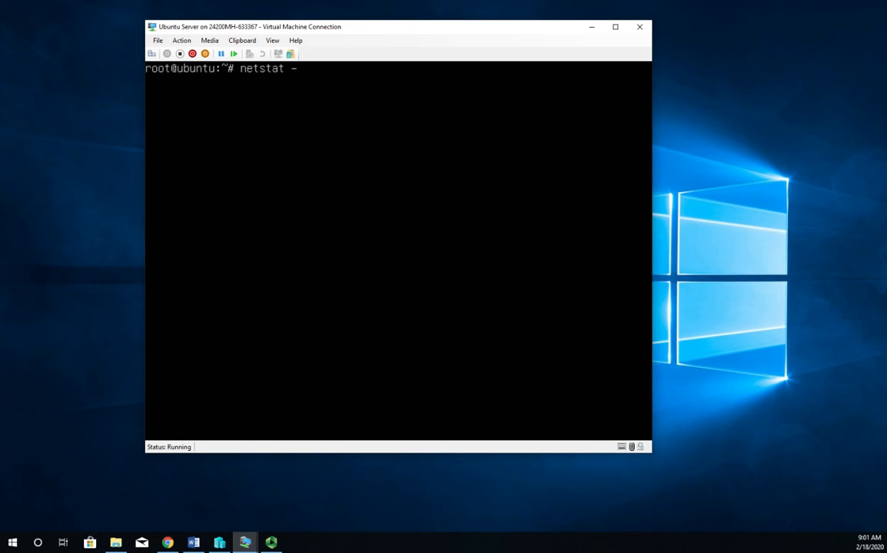
text(tu)
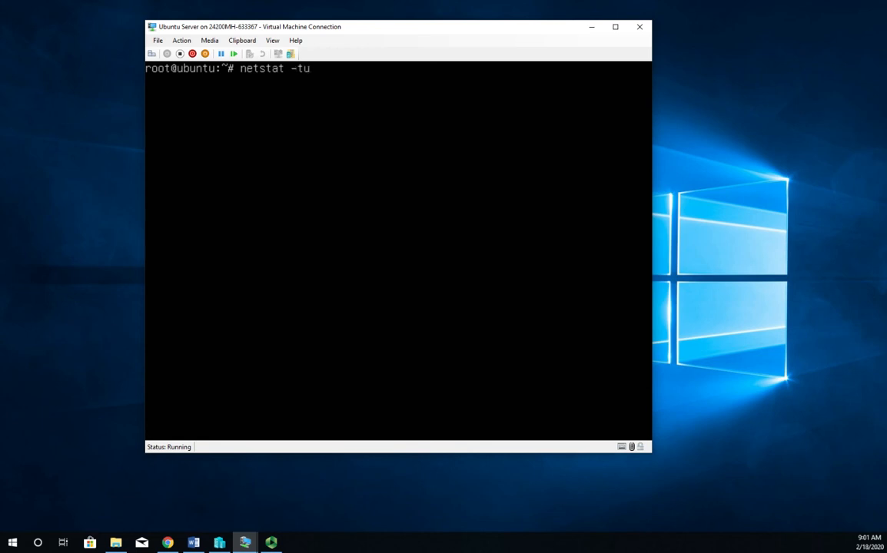
text(lpn)
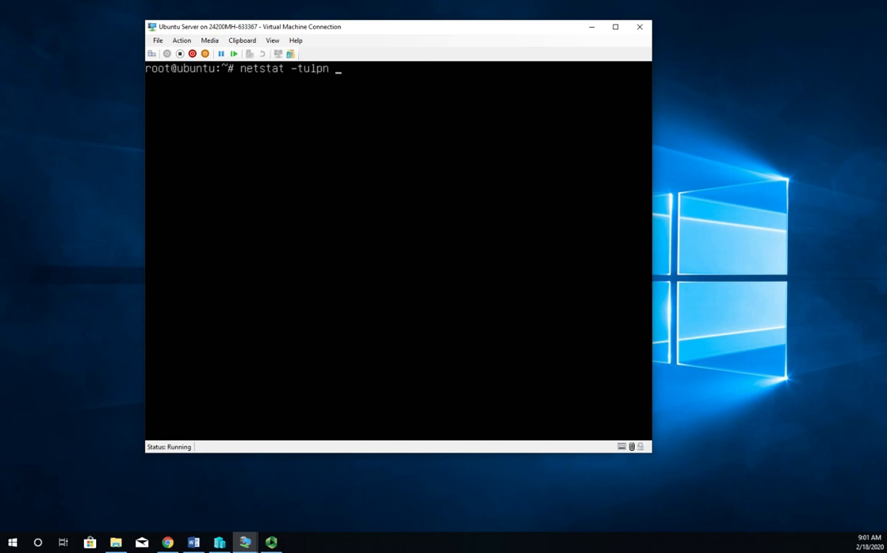
text(| grep)
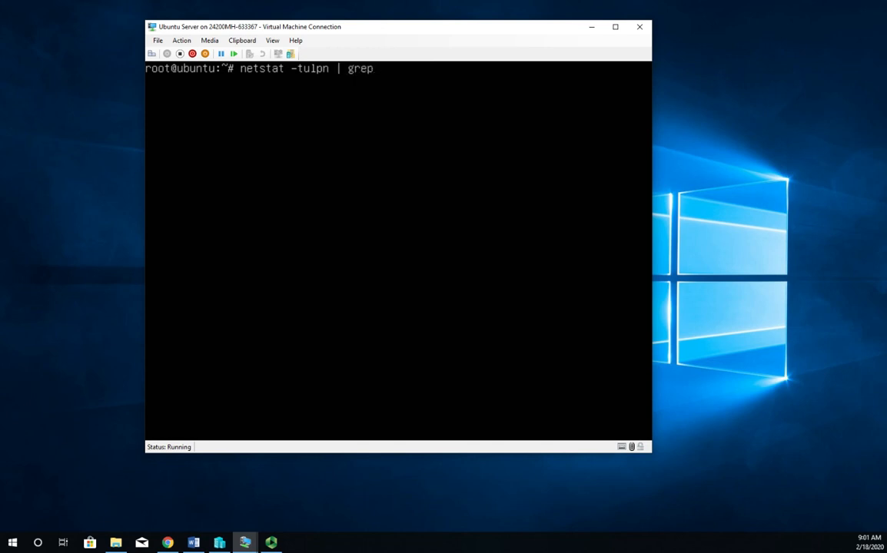
text(apache)
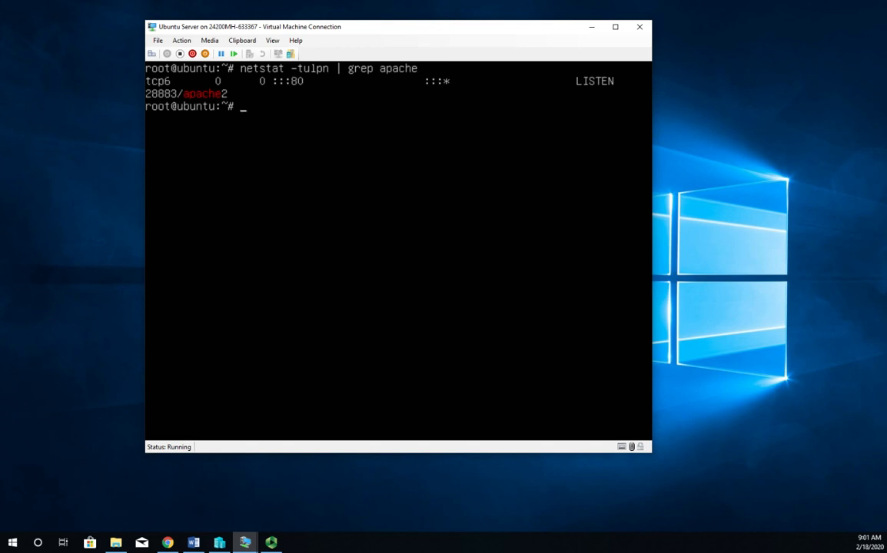
mouse_move(85, 61)
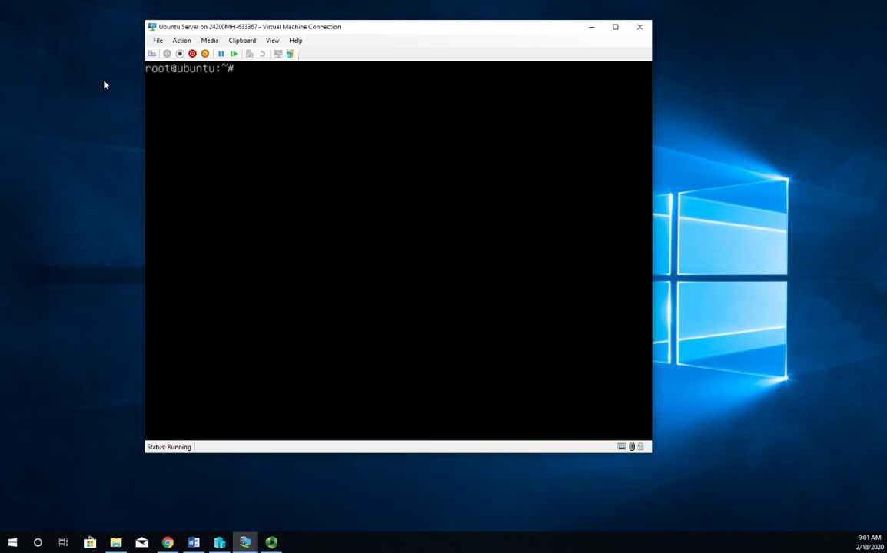
Enable the SSL module with a2enmod ssl, list loaded modules via apache2ctl -M, then clear the screen
text(a2)
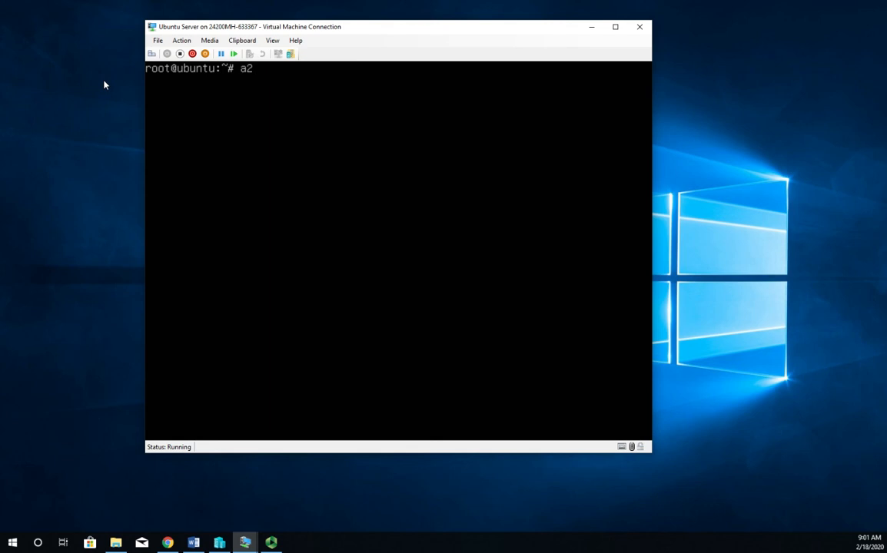
text(enmod ssl)
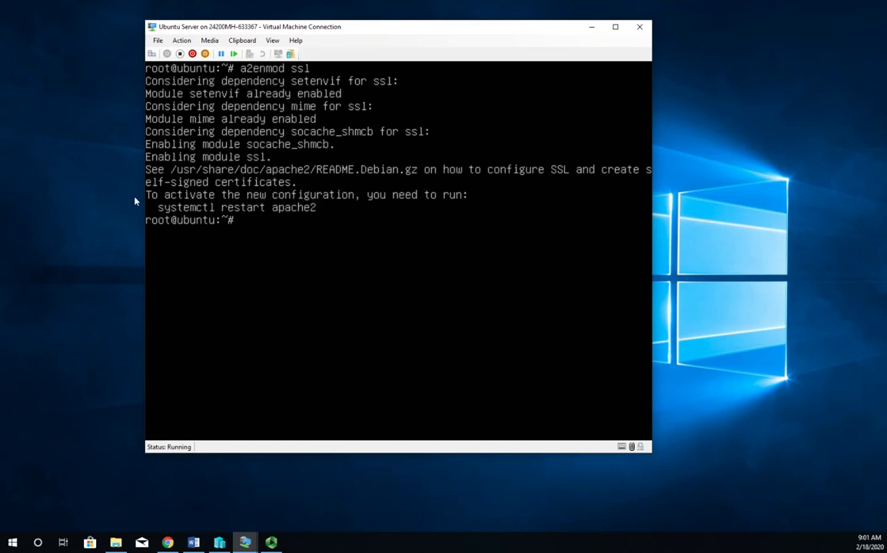
mouse_move(131, 218)
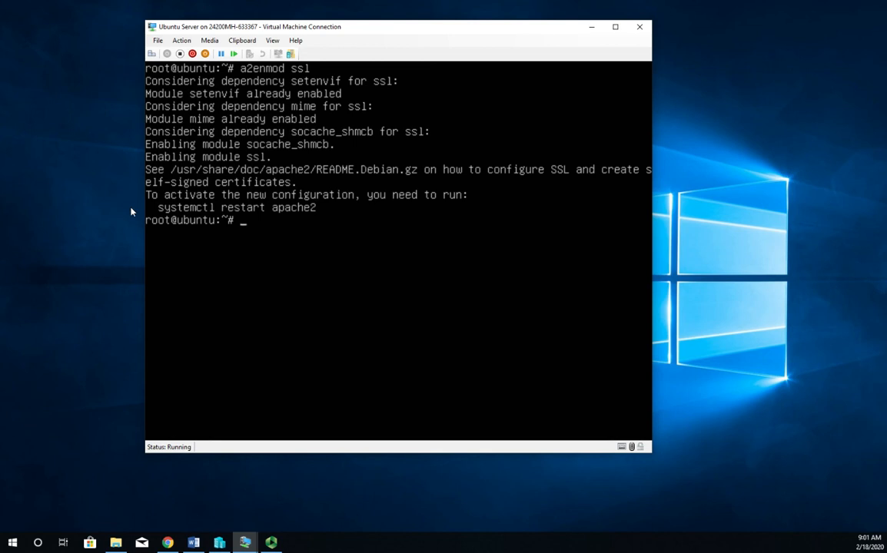
text(apache)
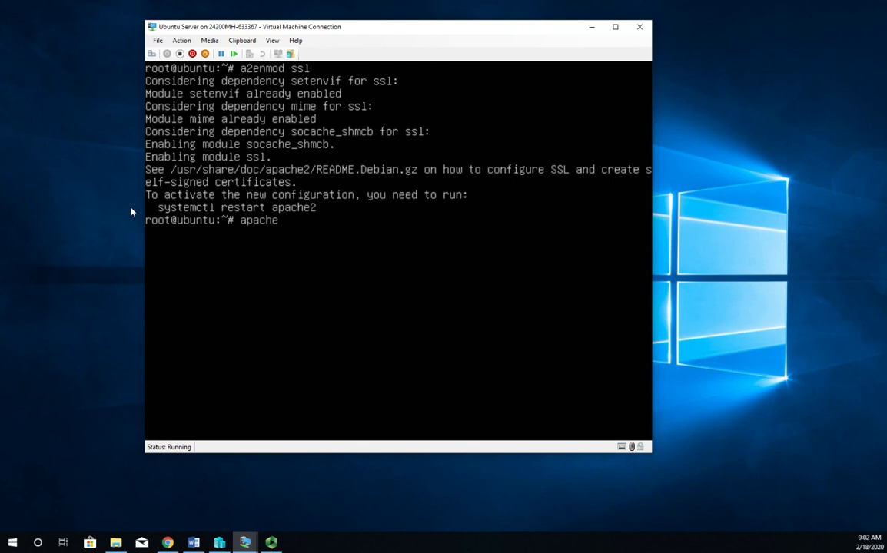
text(2ctl)
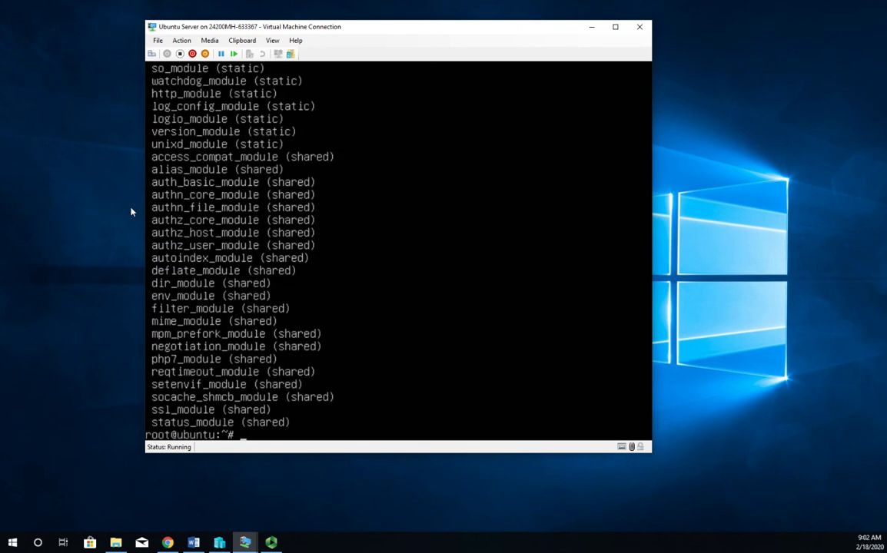
mouse_move(138, 418)
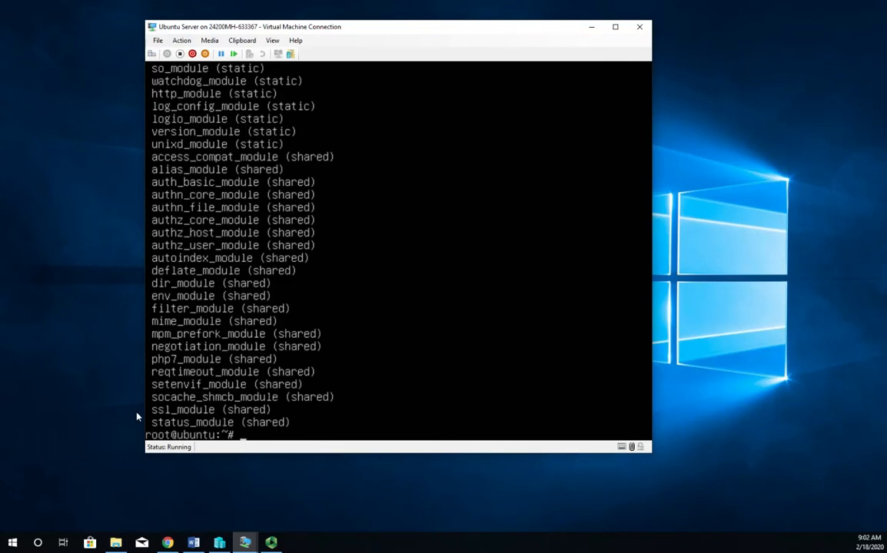
text(clear)
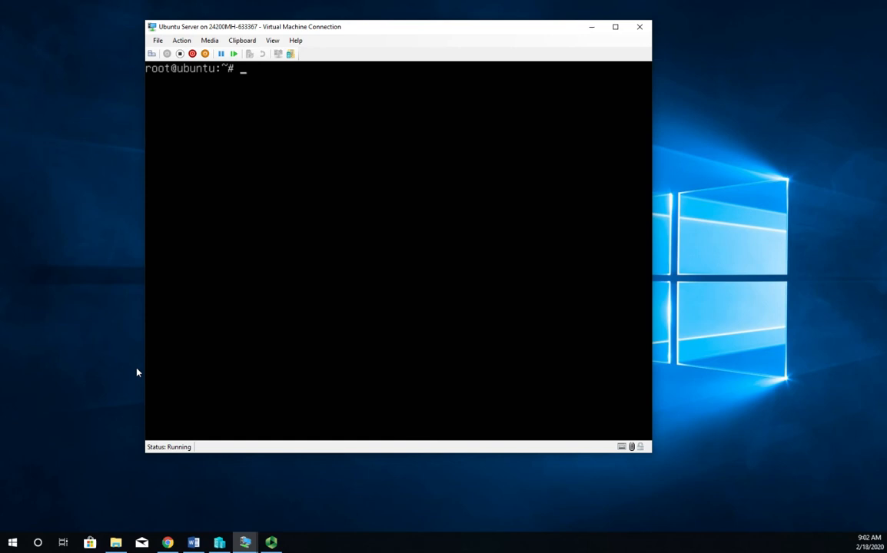
Restart the Apache service with systemctl restart apache2
text(sysce)
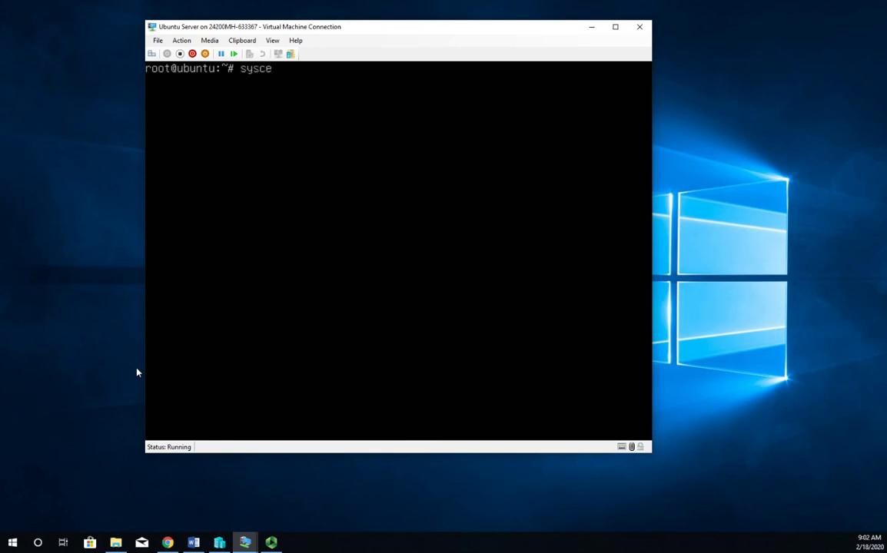
key(BackSpace)
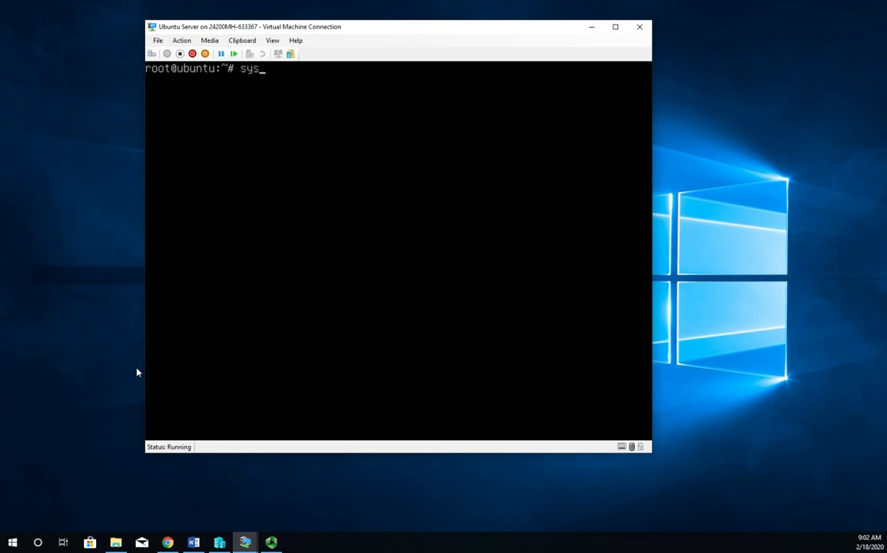
text(temctl)
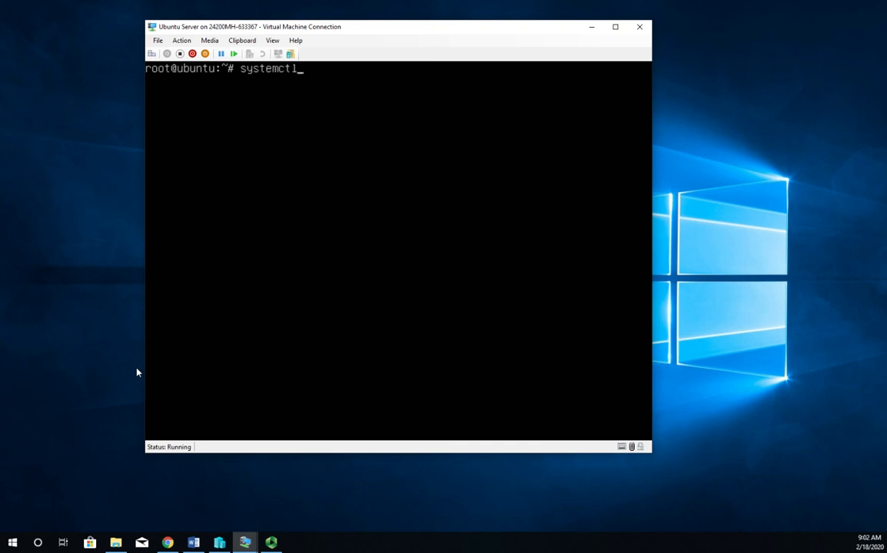
text(restart apache2)
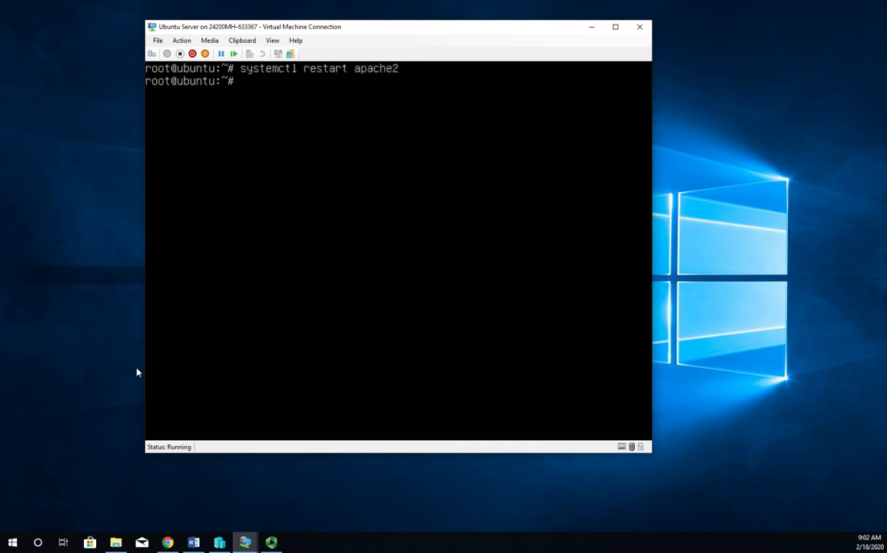
text(systemctl restart apache2)
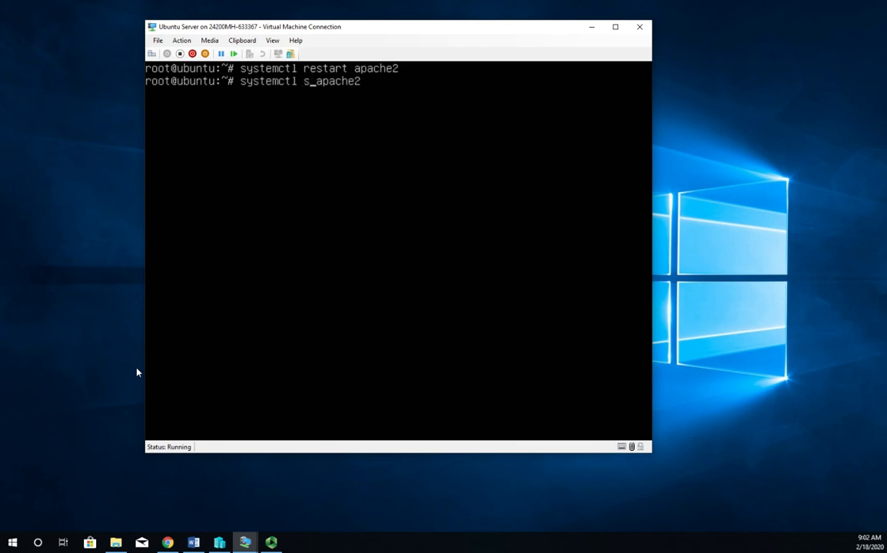
Confirm apache2 is active (running) and netstat shows it listening on ports 80 and 443
key(Return)
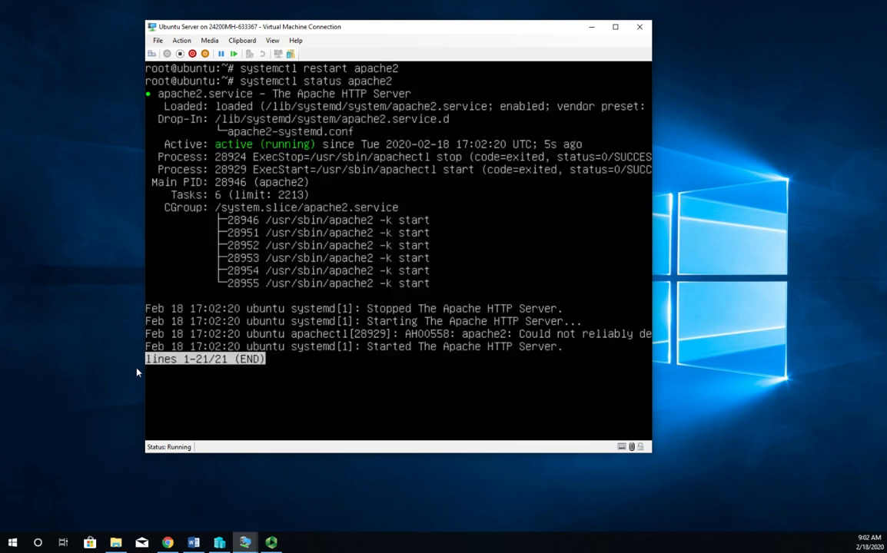
key(q)
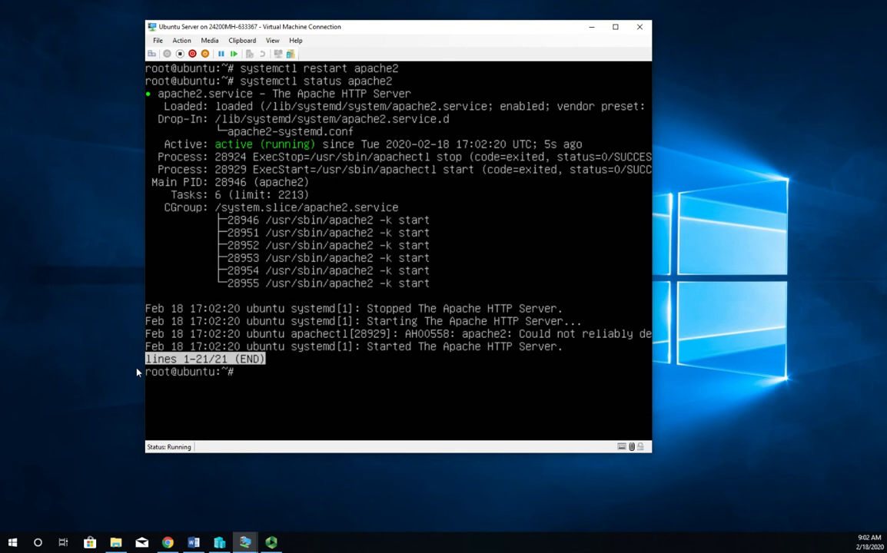
text(a2enmod ssl)
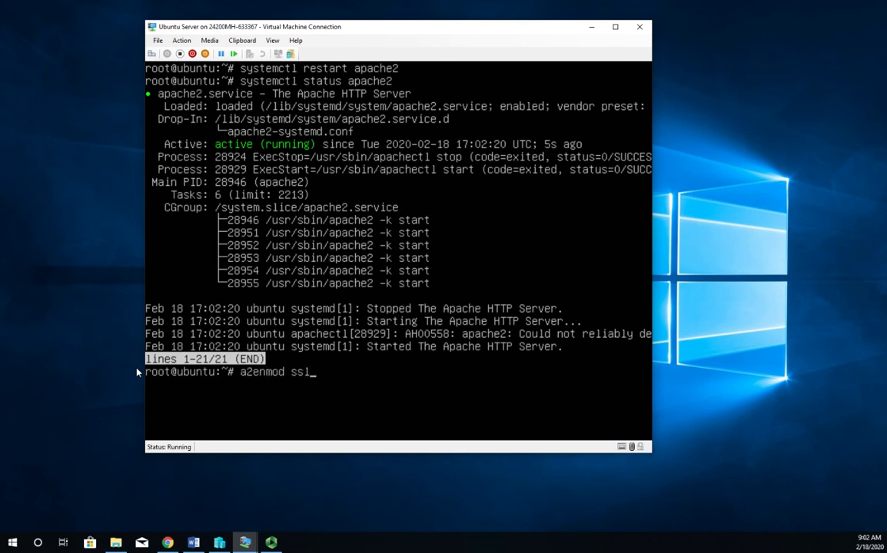
text(netstat -tulpn | grep apache)
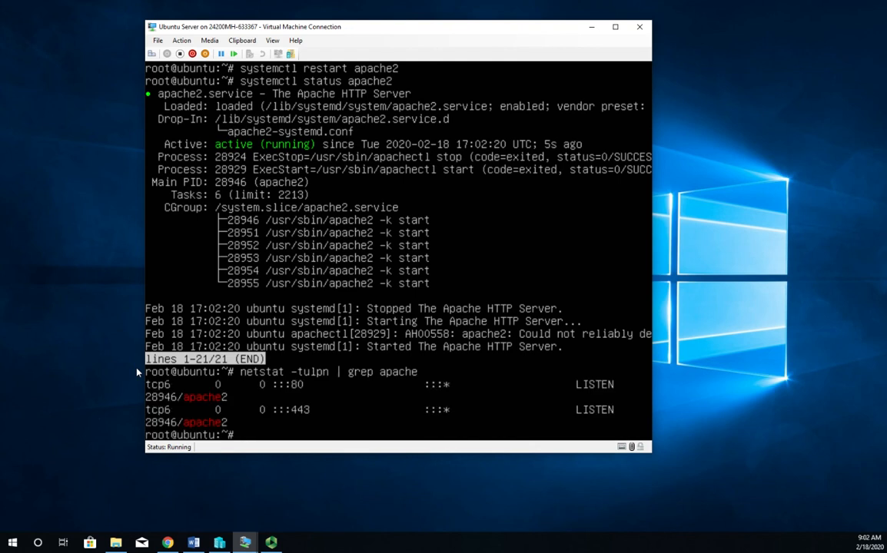
mouse_move(129, 415)
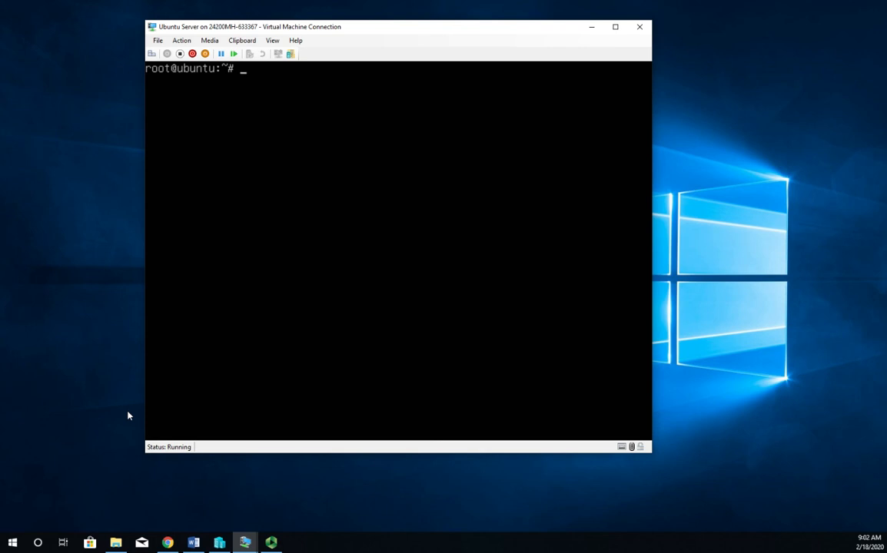
List the contents of Apache's configuration folder /etc/apache2
text(ls -l /etc/a)
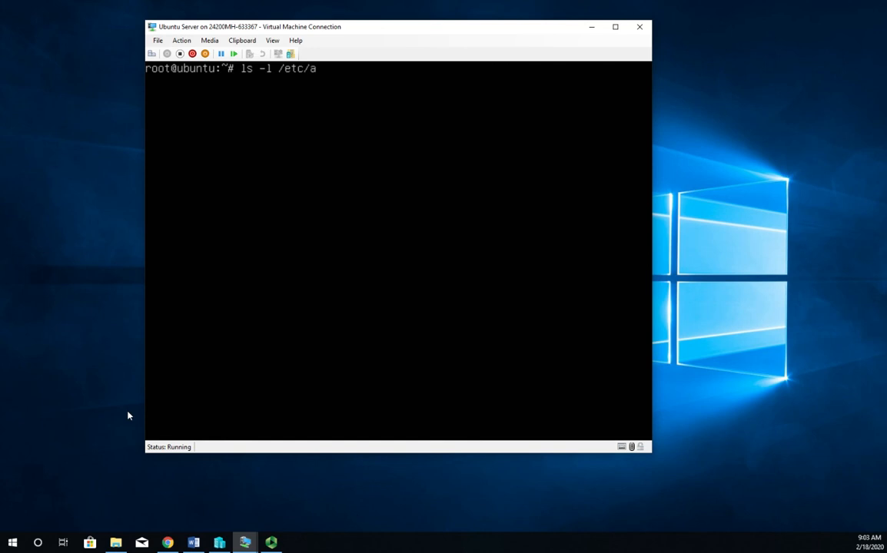
text(pache2)
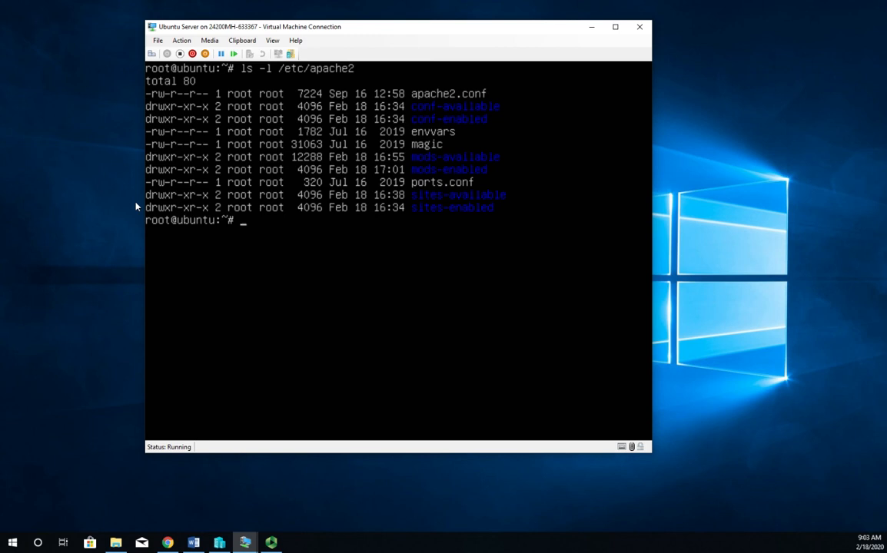
text(ls -l /etc/apache2)
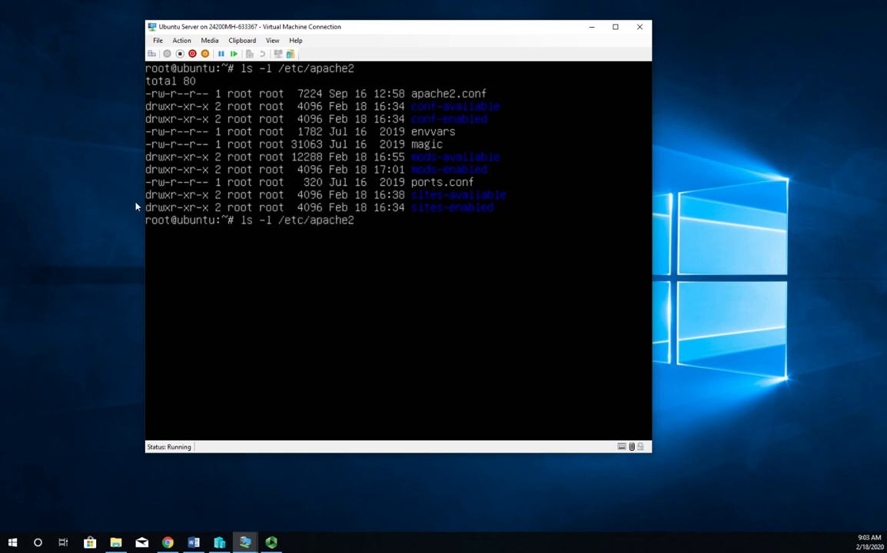
List sites-available and sites-enabled, showing only 000-default.conf is enabled
text(/sites)
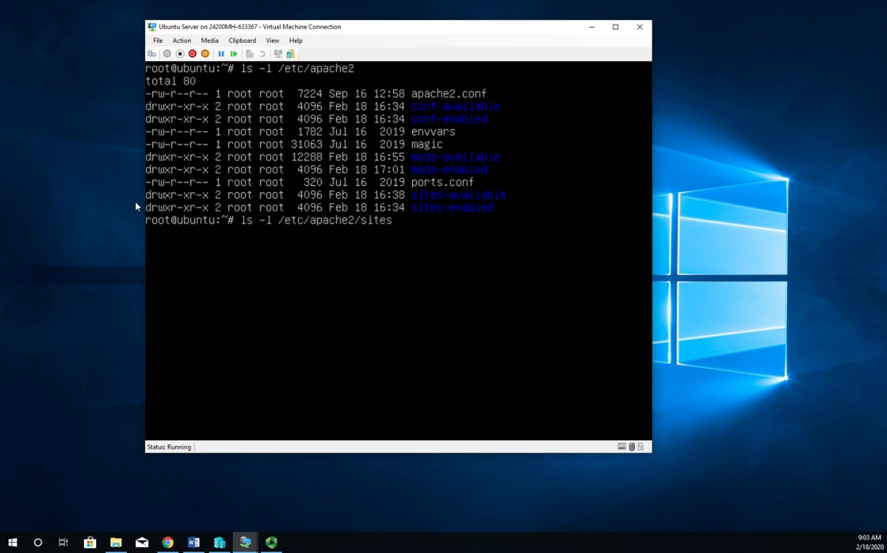
text(-available)
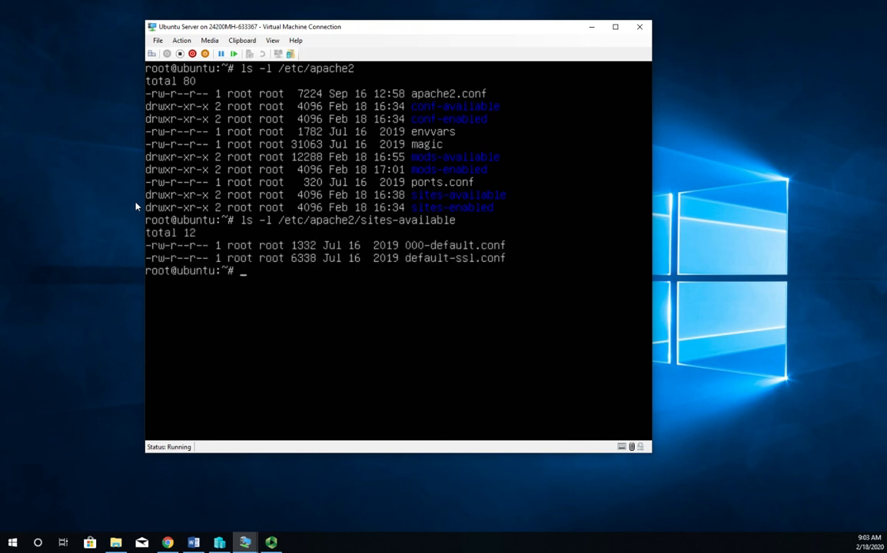
mouse_move(129, 249)
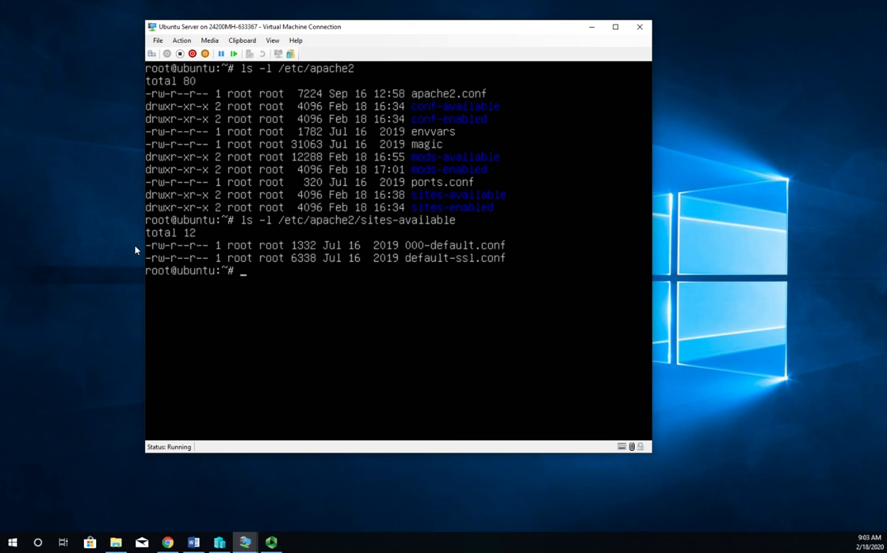
text(ls -l /etc/apache2/sites-available)
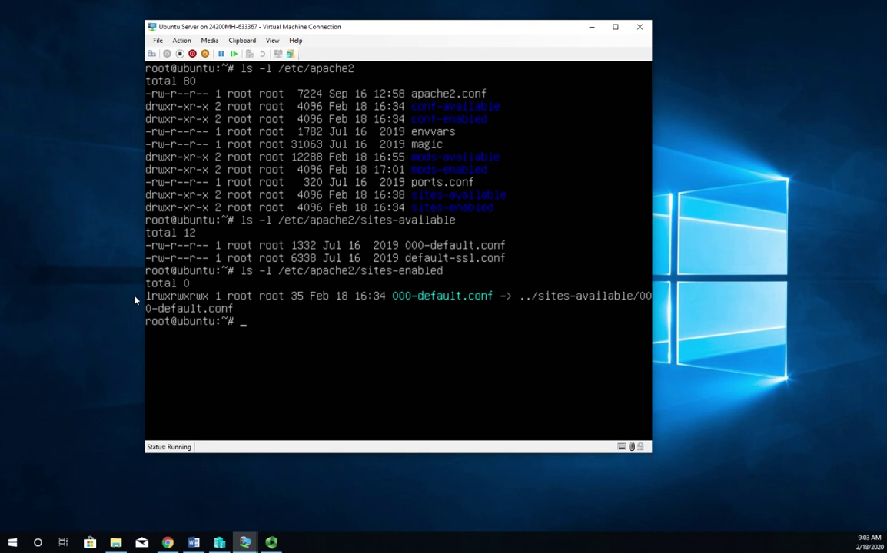
Enable the default-ssl site with a2ensite default-ssl.conf, which advises reloading Apache
text(a2ens)
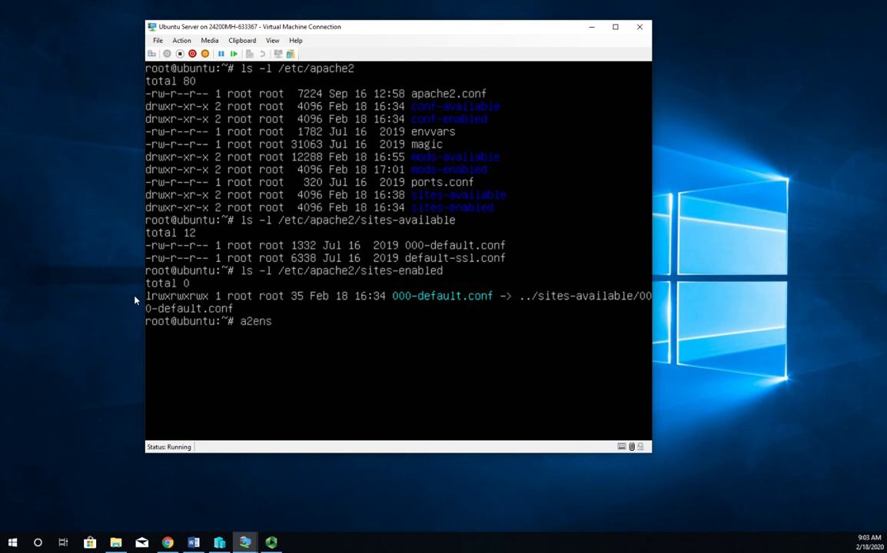
text(ite)
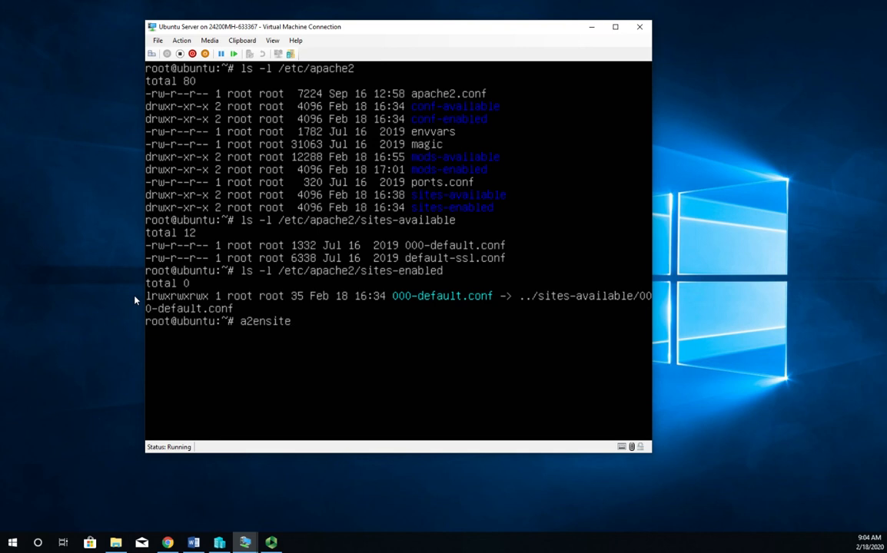
text(de)
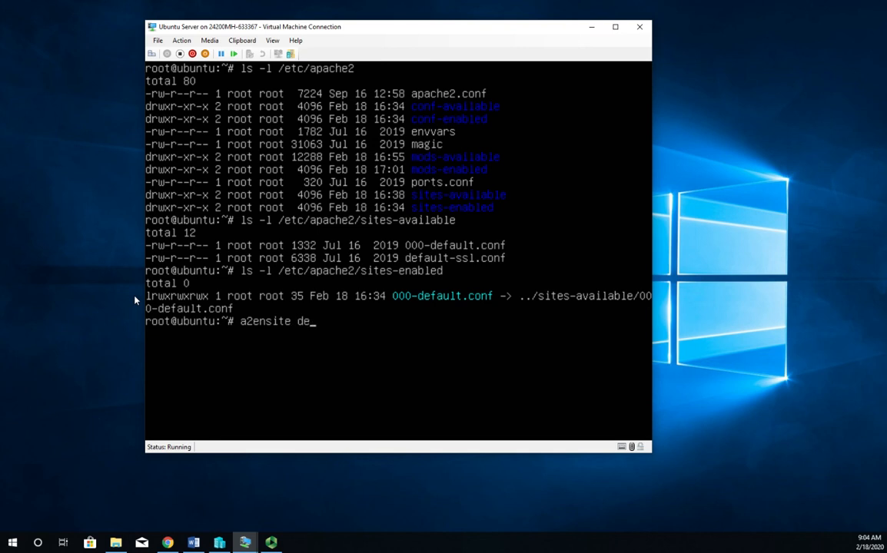
text(fault-s)
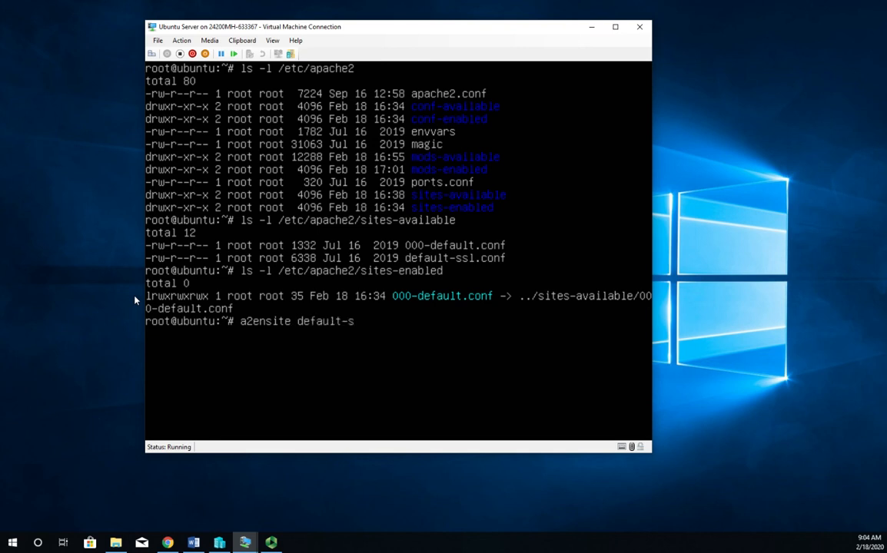
text(sl.)
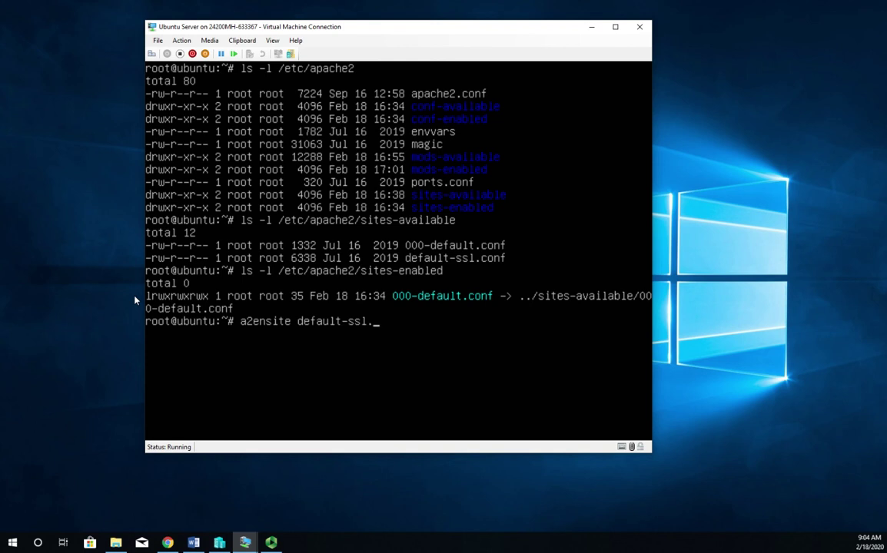
text(conf)
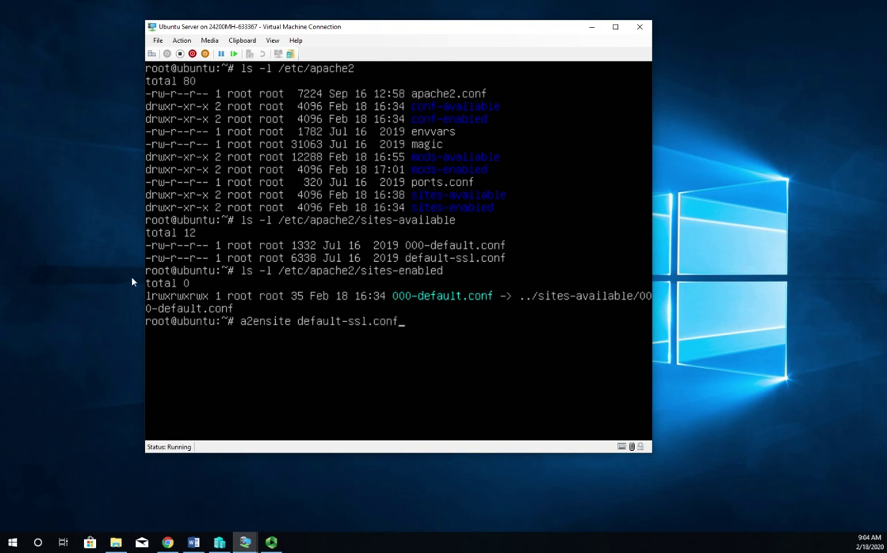
mouse_move(135, 261)
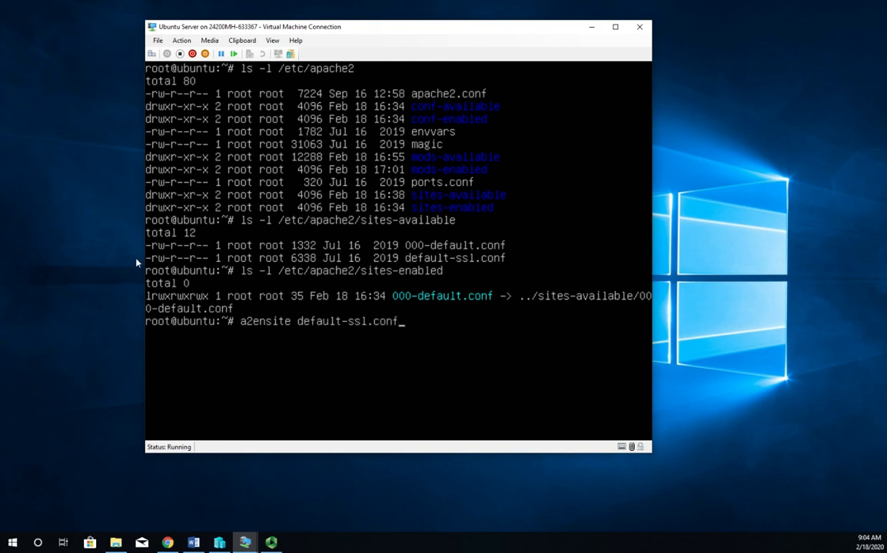
key(Return)
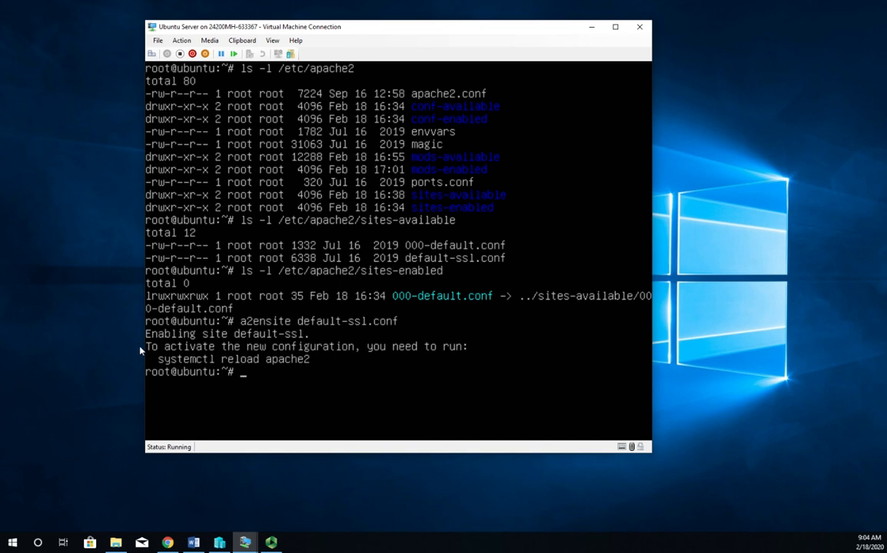
mouse_move(138, 366)
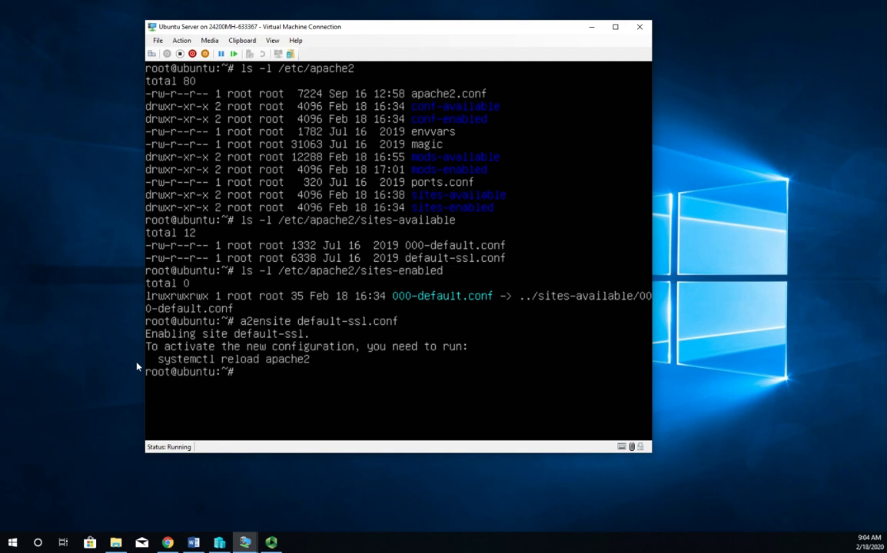
mouse_move(84, 276)
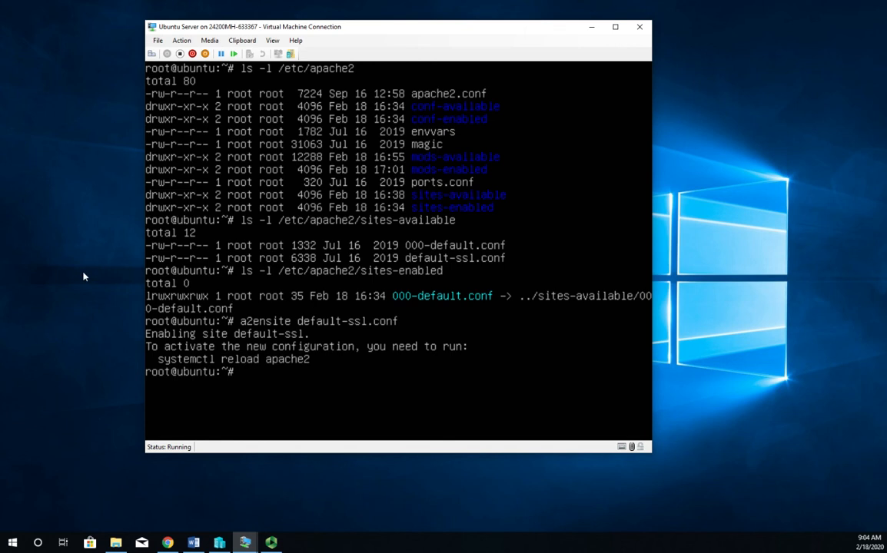
List sites-enabled showing default-ssl.conf alongside 000-default, then clear the screen
text(ls -l /etc/apache2/sites-available)
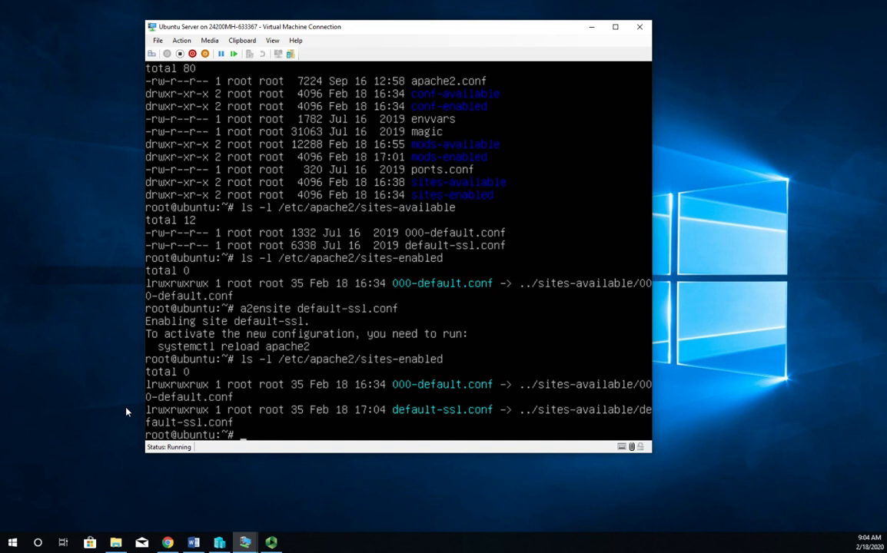
text(clear)
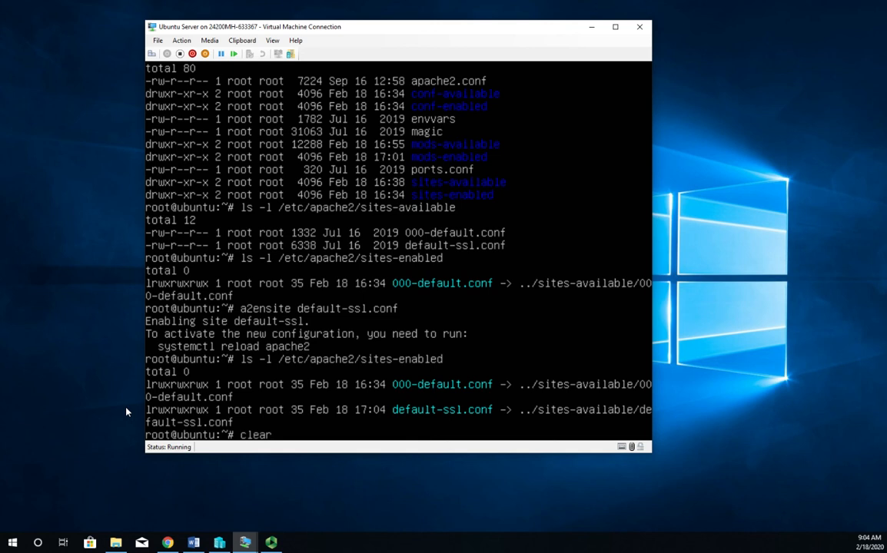
key(Return)
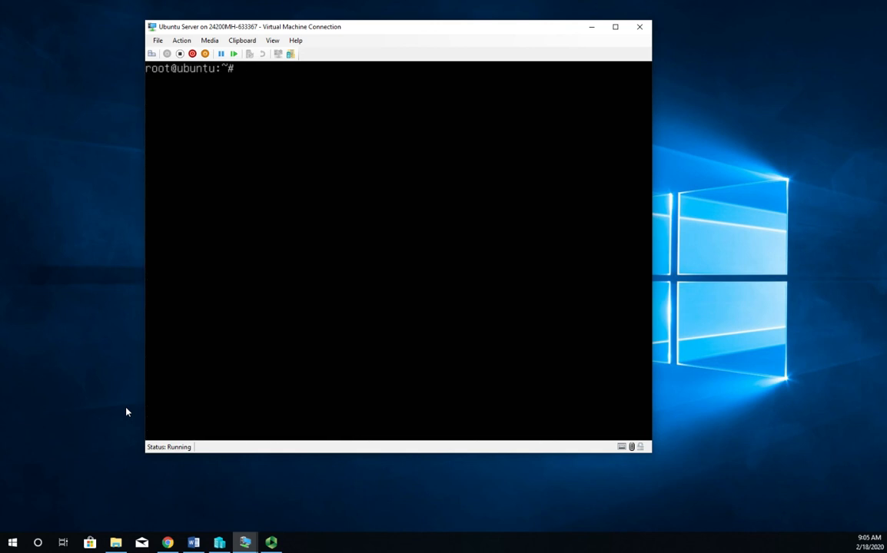
Enter systemctl reload apache2 at the prompt to activate the new site
text(systemctl)
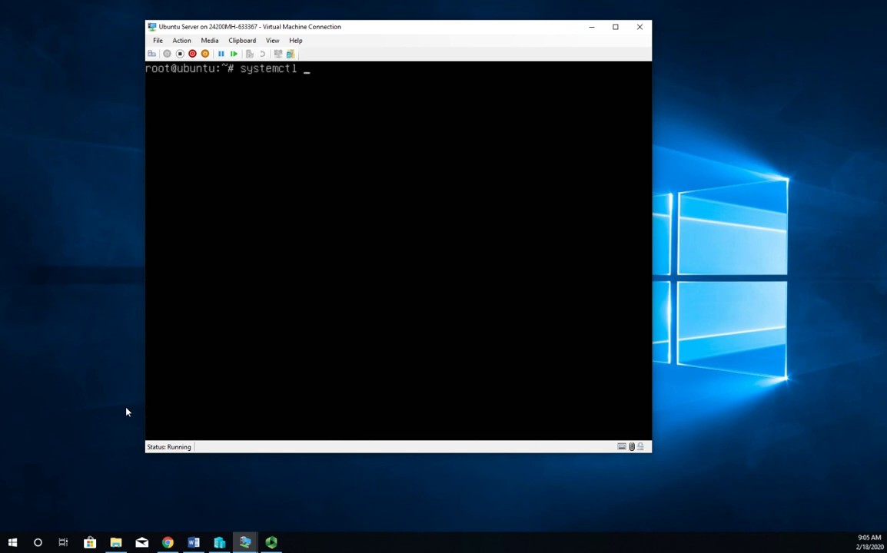
text(re)
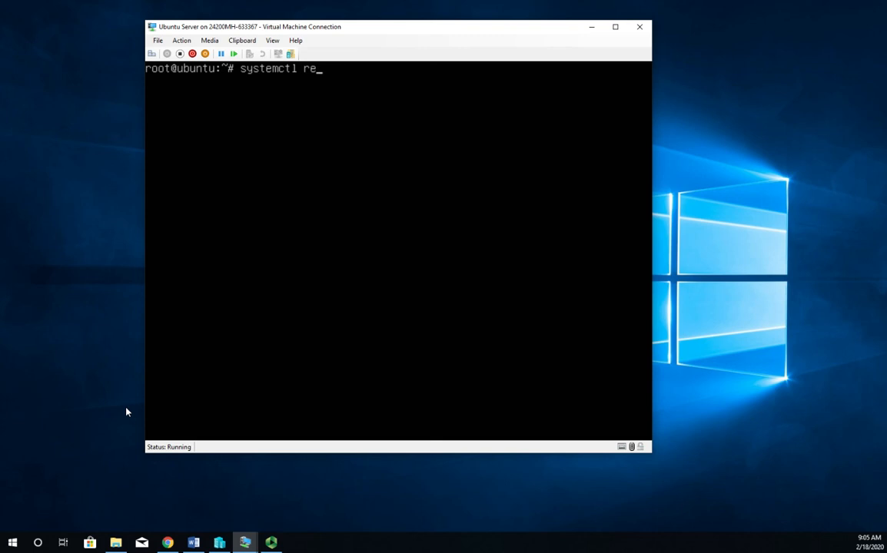
text(load apache2)
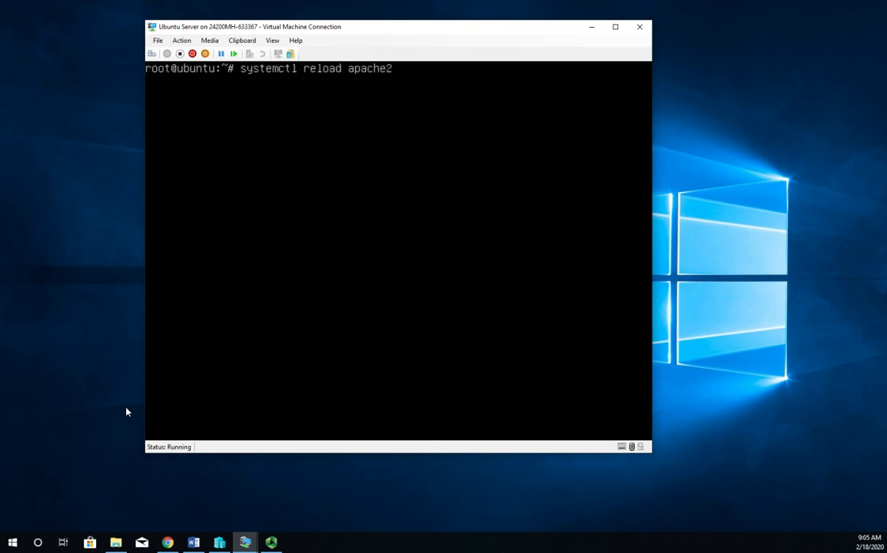